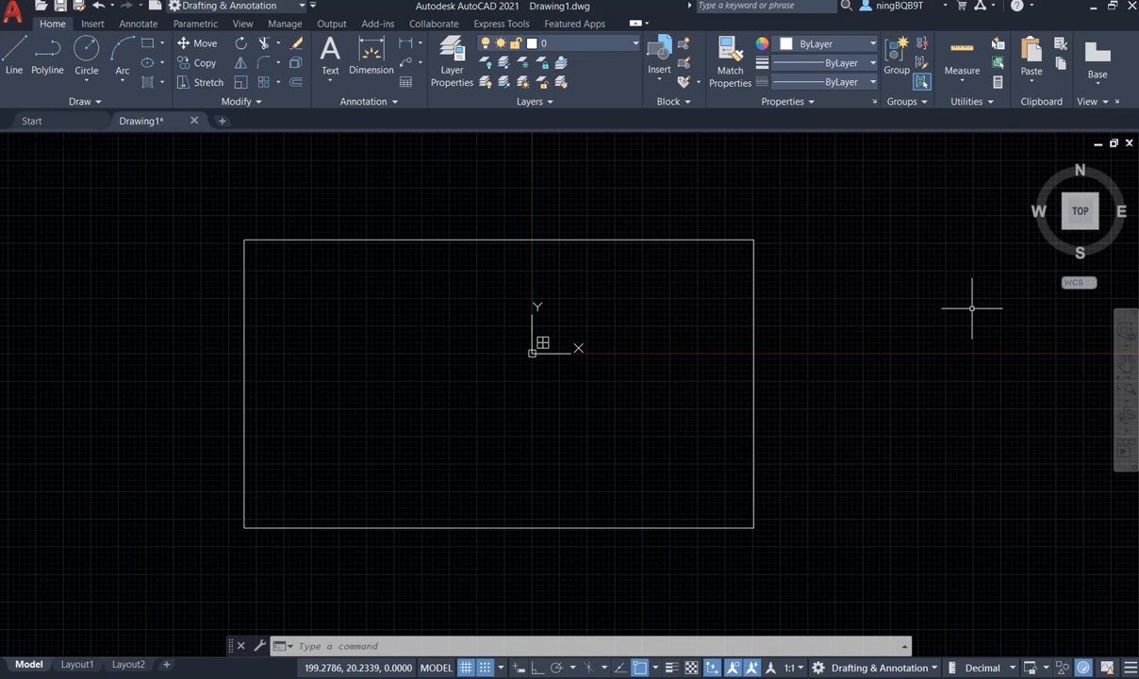
mouse_move(989, 329)
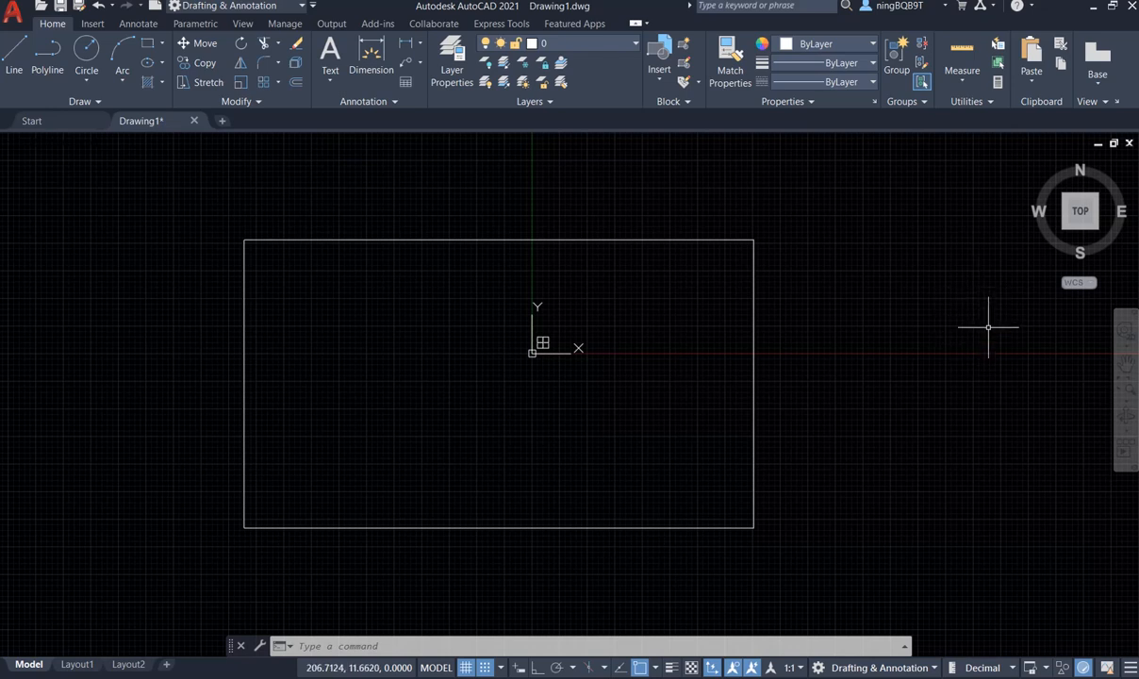
mouse_move(1037, 416)
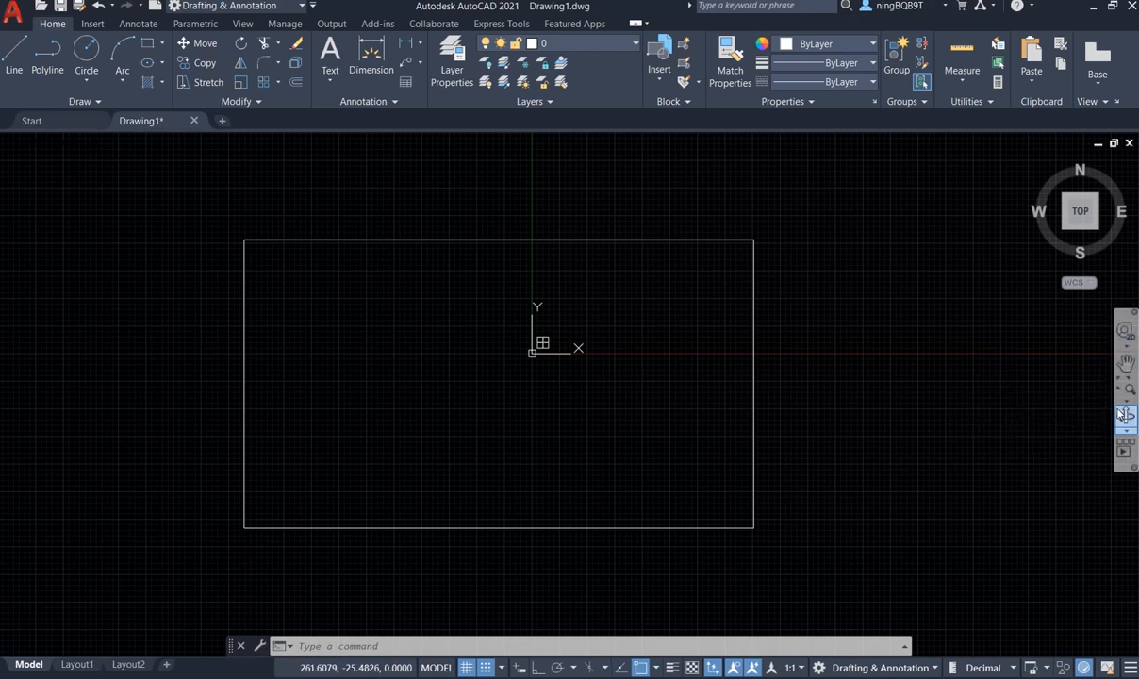
mouse_move(1126, 390)
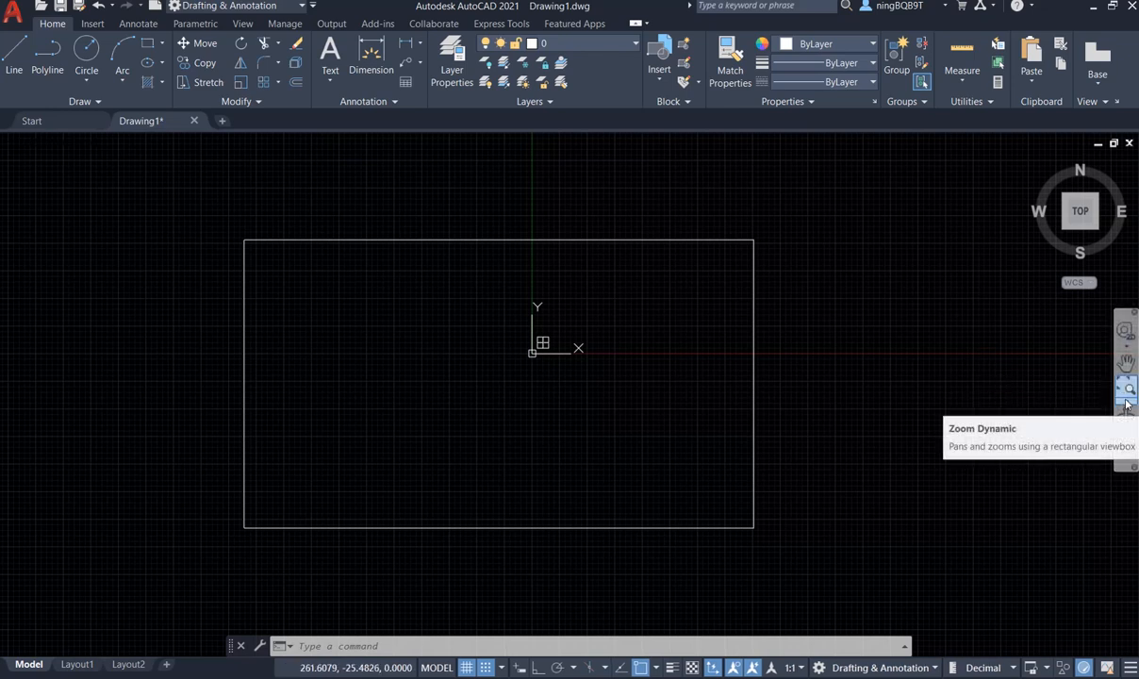
Start Zoom Dynamic from the navigation bar's zoom flyout, showing the full-extent view box
left_click(1127, 406)
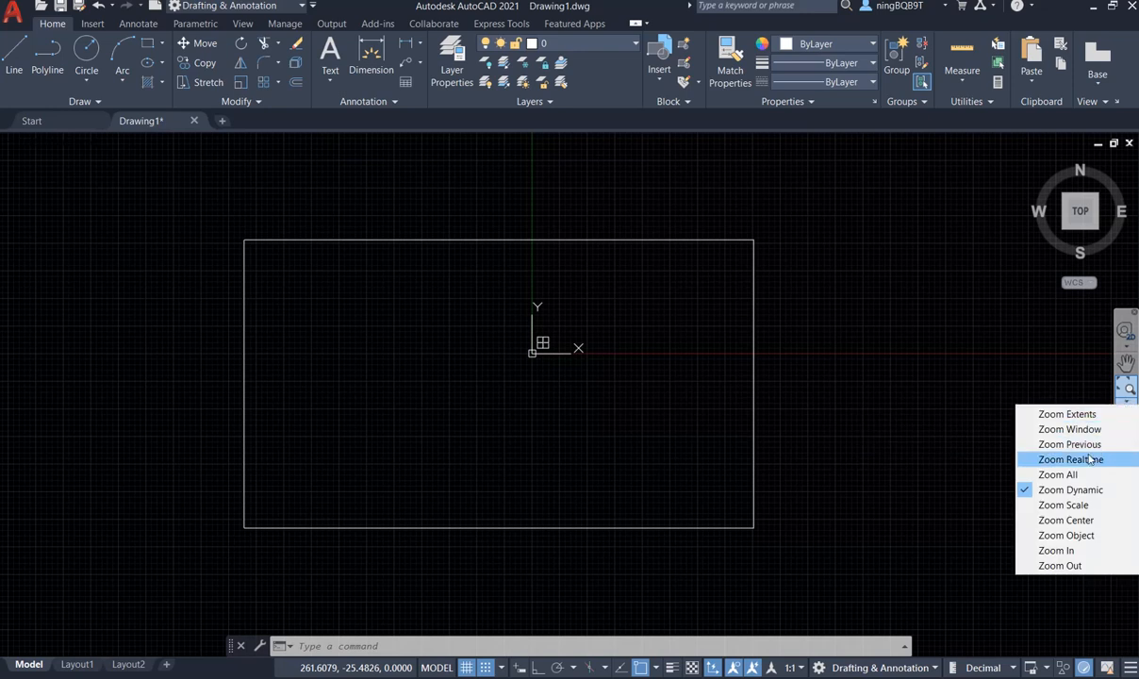
mouse_move(1070, 490)
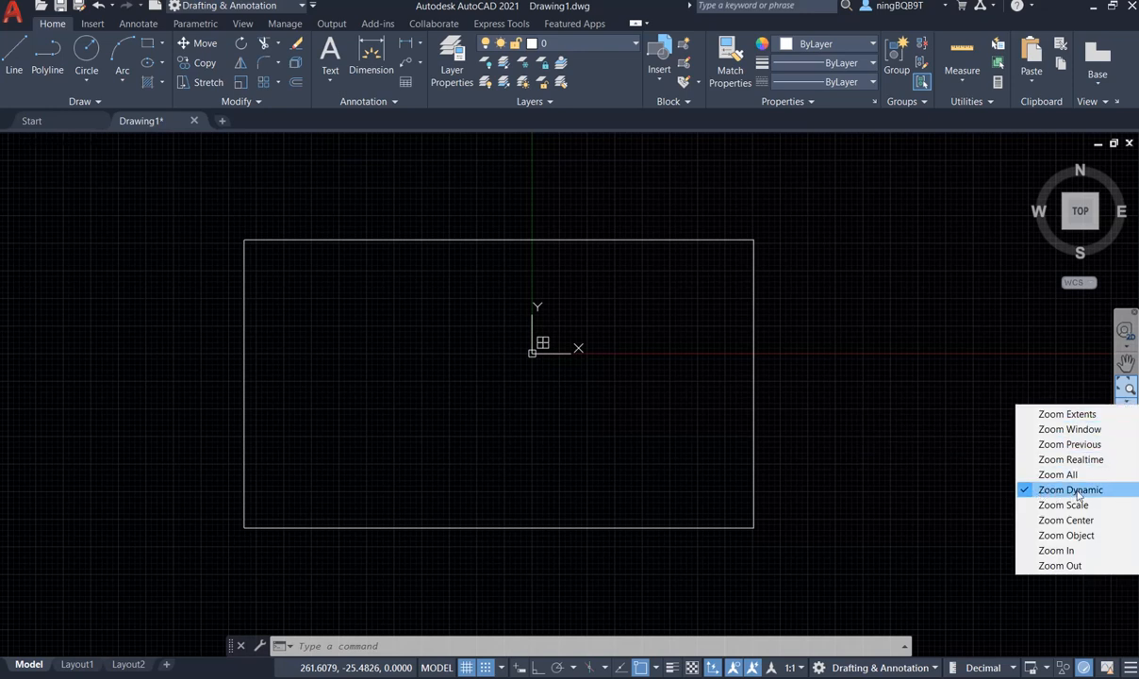
mouse_move(887, 427)
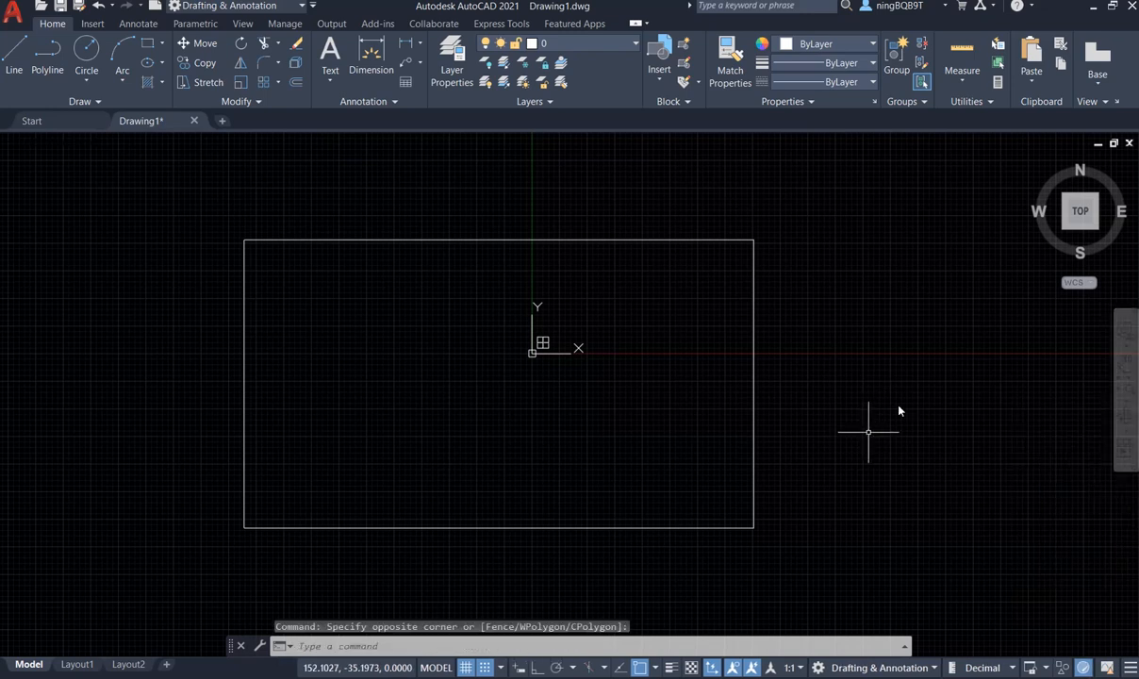
mouse_move(533, 351)
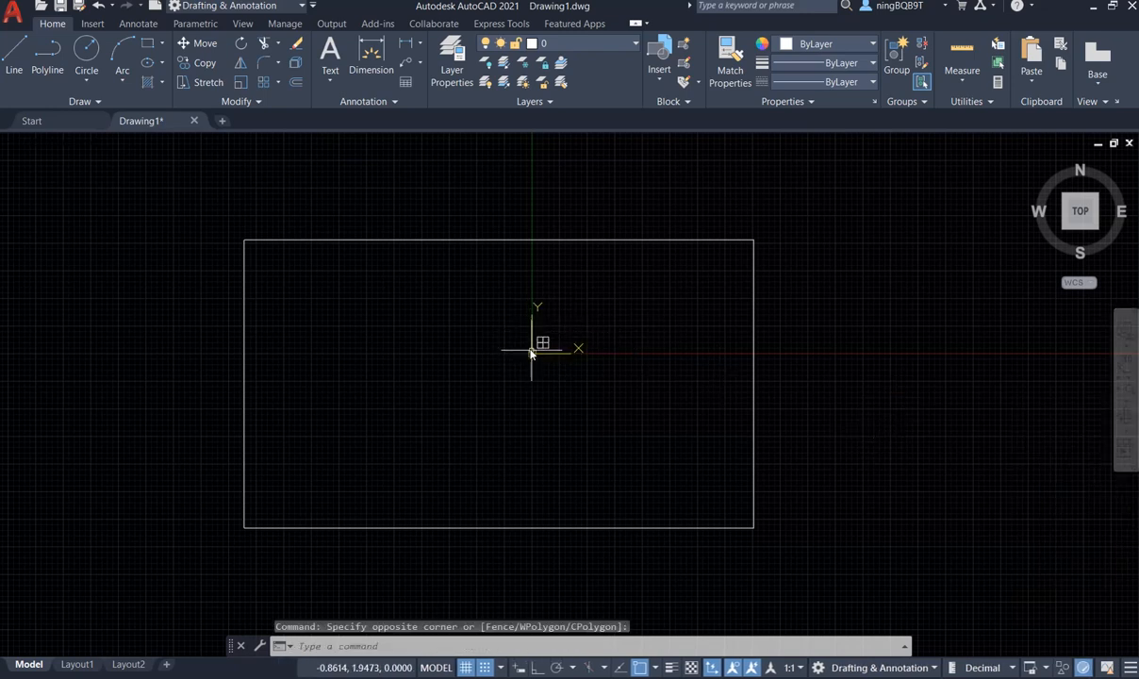
mouse_move(528, 349)
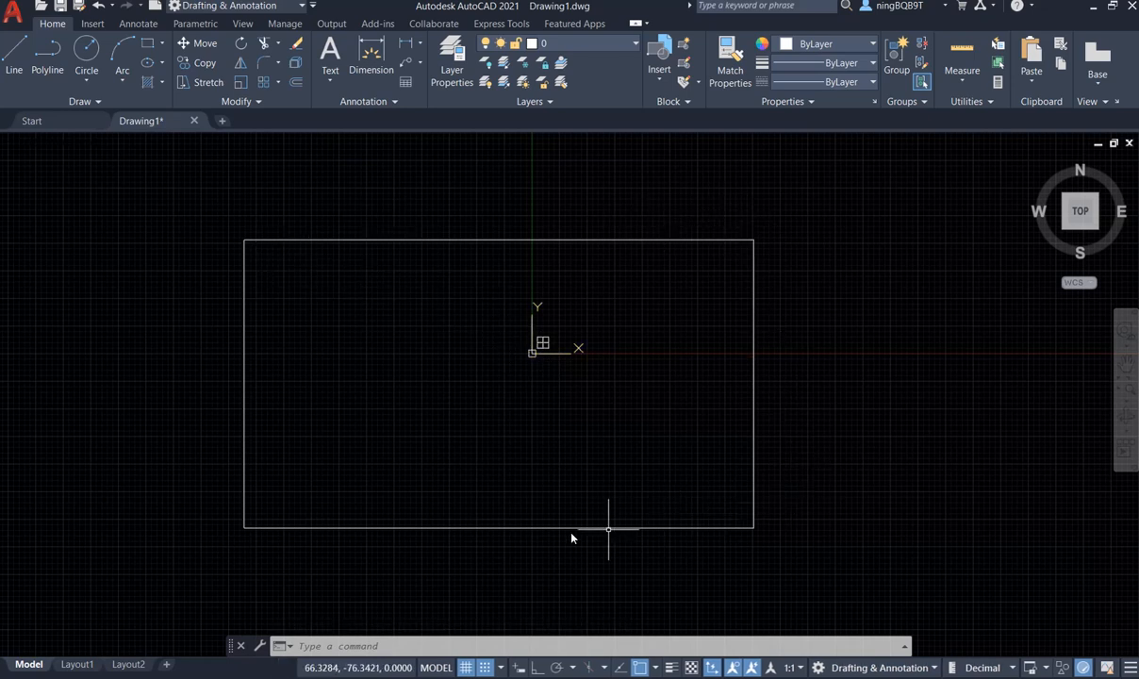
mouse_move(249, 297)
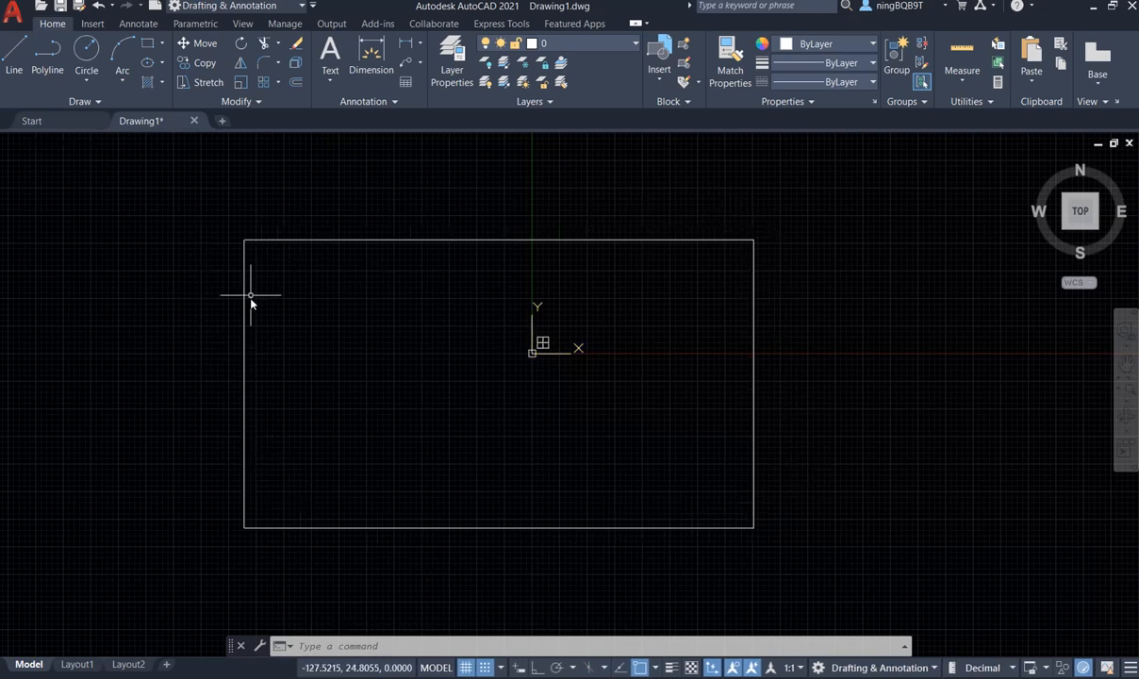
mouse_move(554, 391)
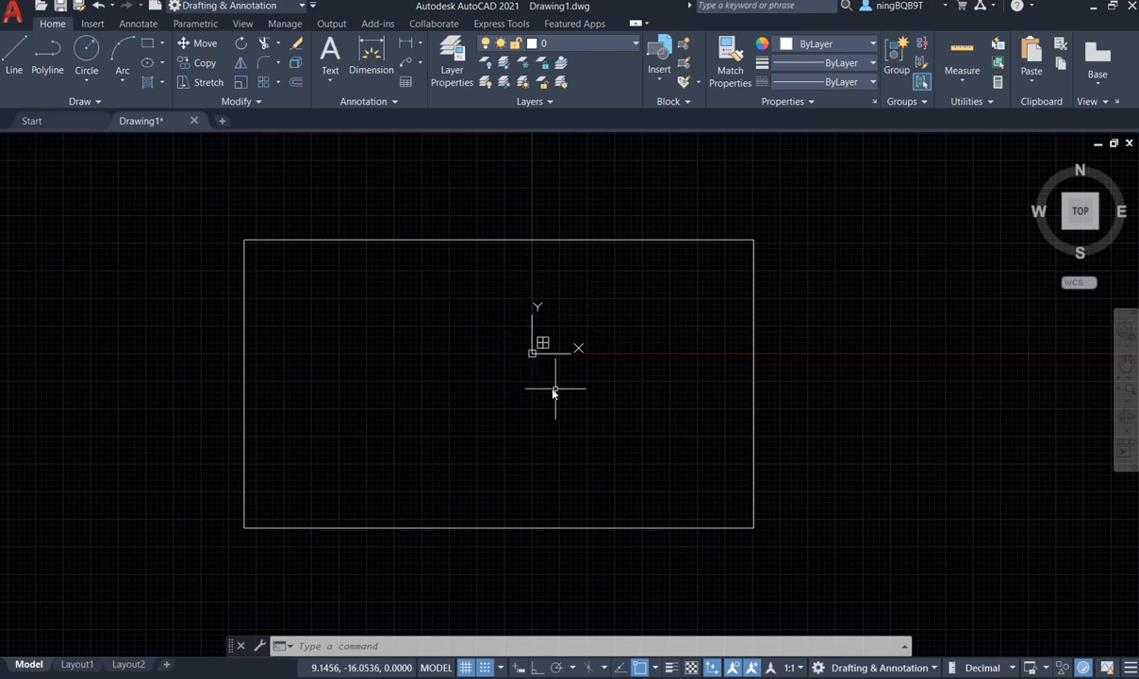
mouse_move(514, 356)
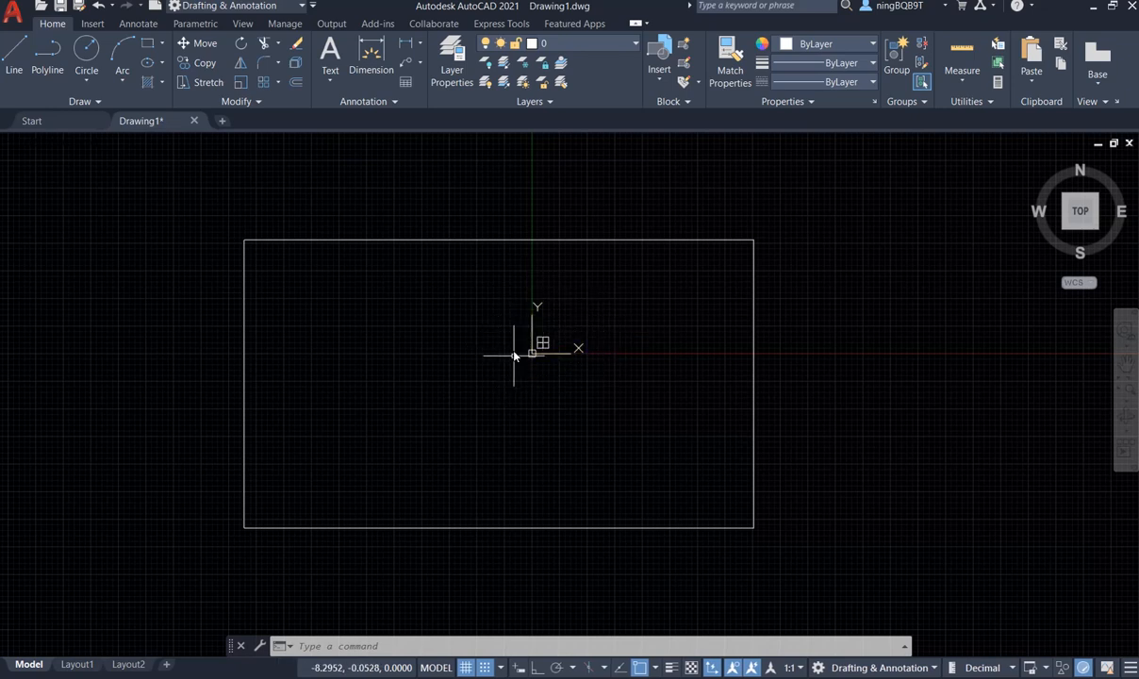
mouse_move(550, 325)
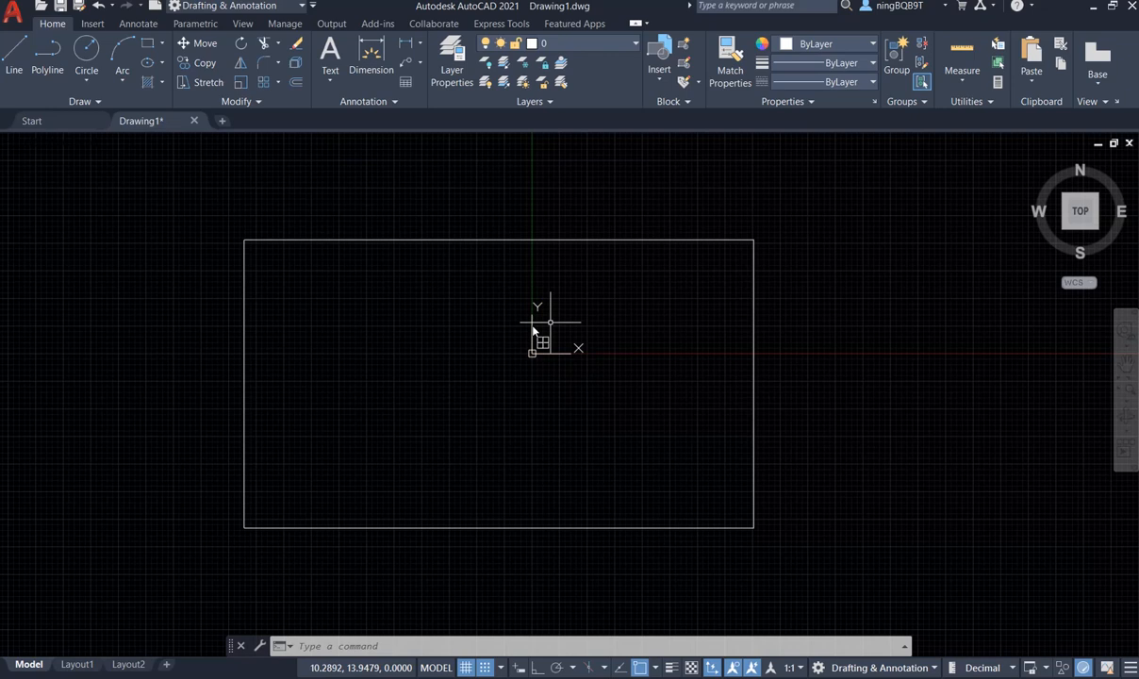
mouse_move(538, 368)
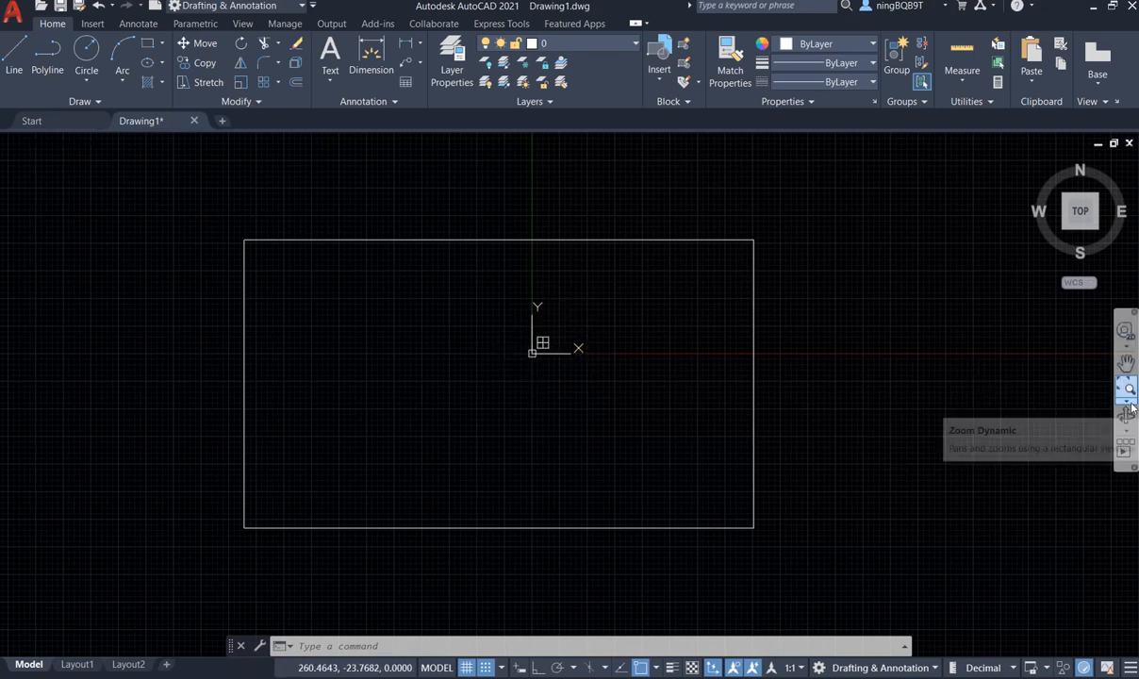
left_click(1126, 406)
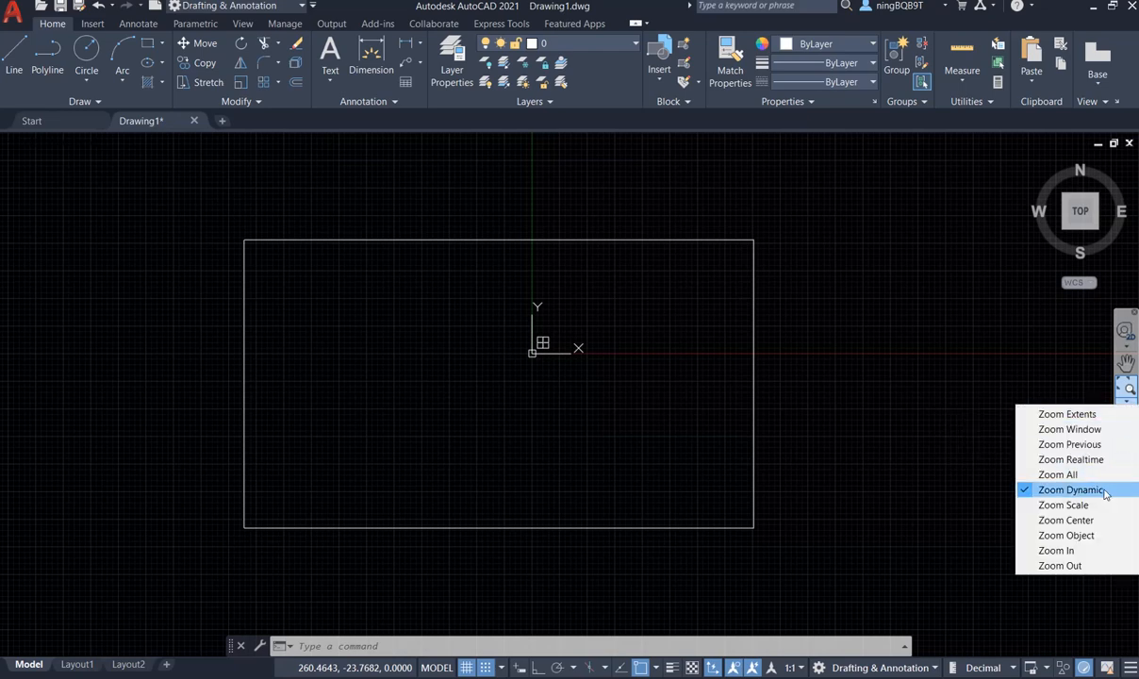
left_click(1071, 489)
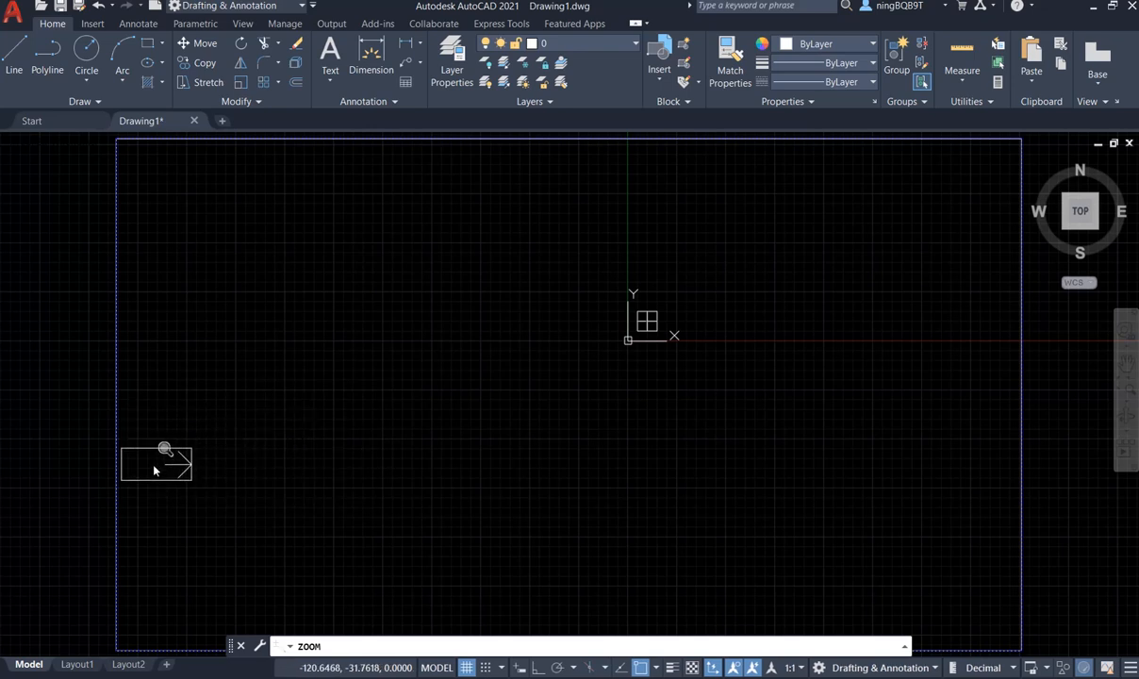
mouse_move(145, 472)
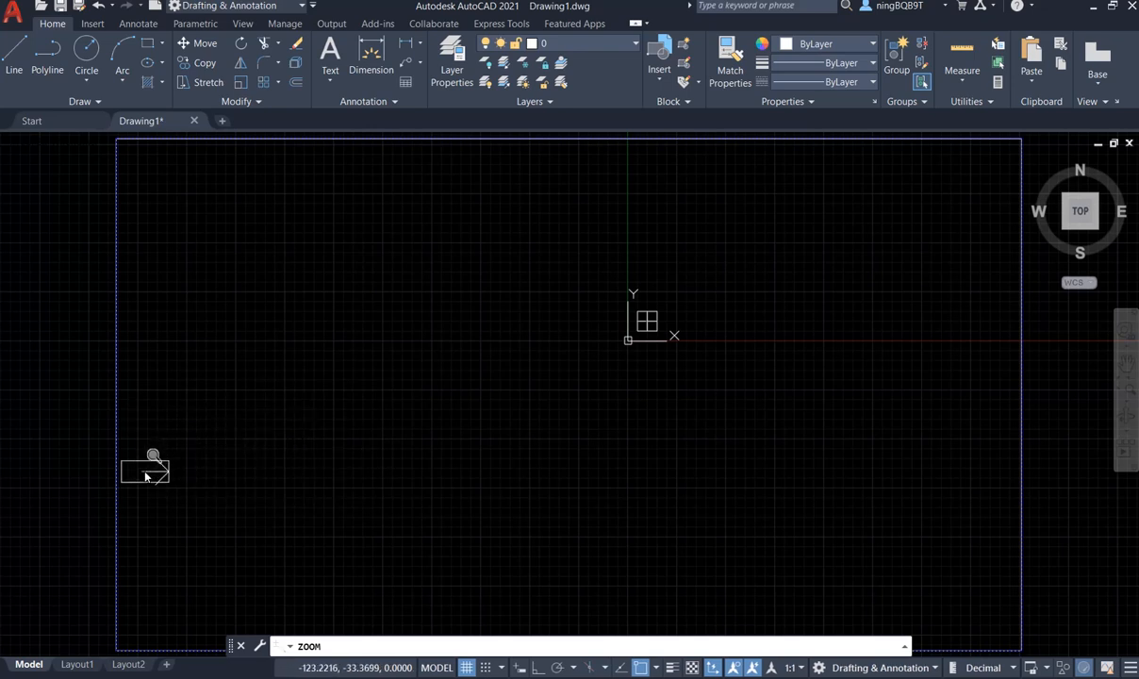
mouse_move(464, 337)
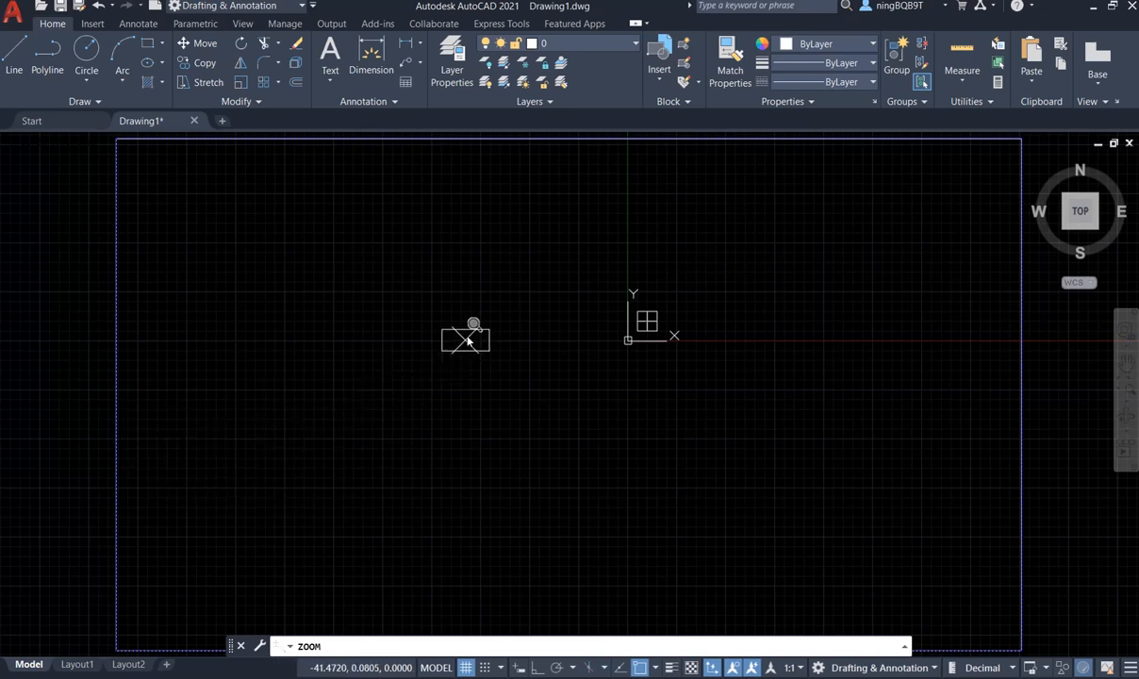
mouse_move(563, 318)
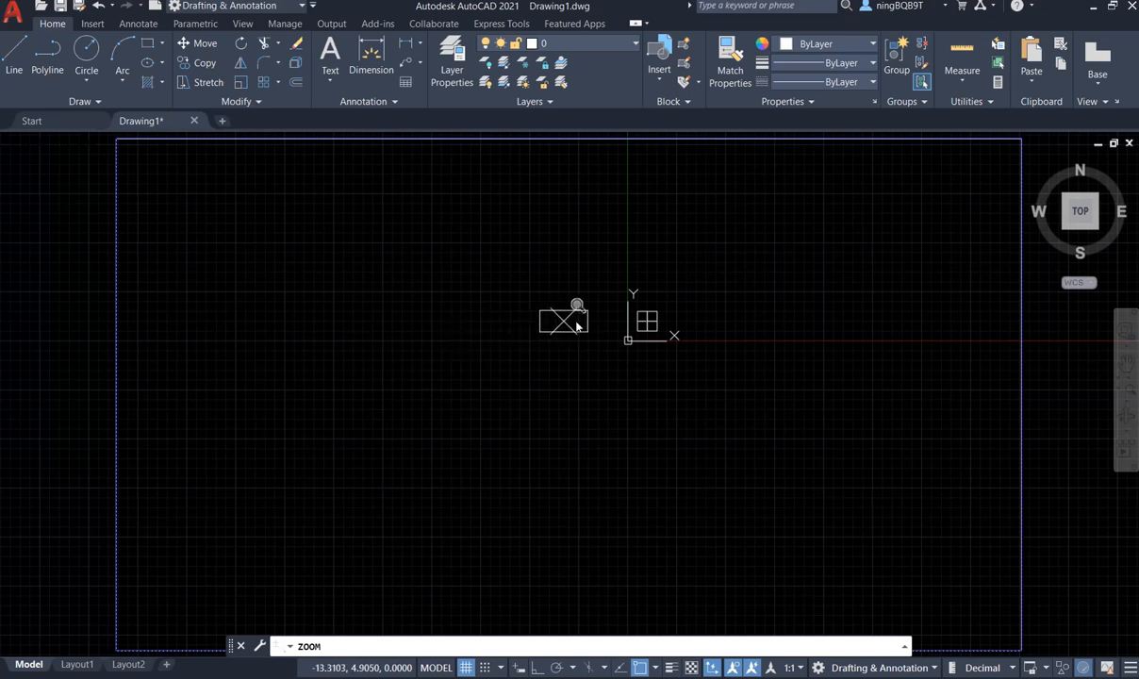